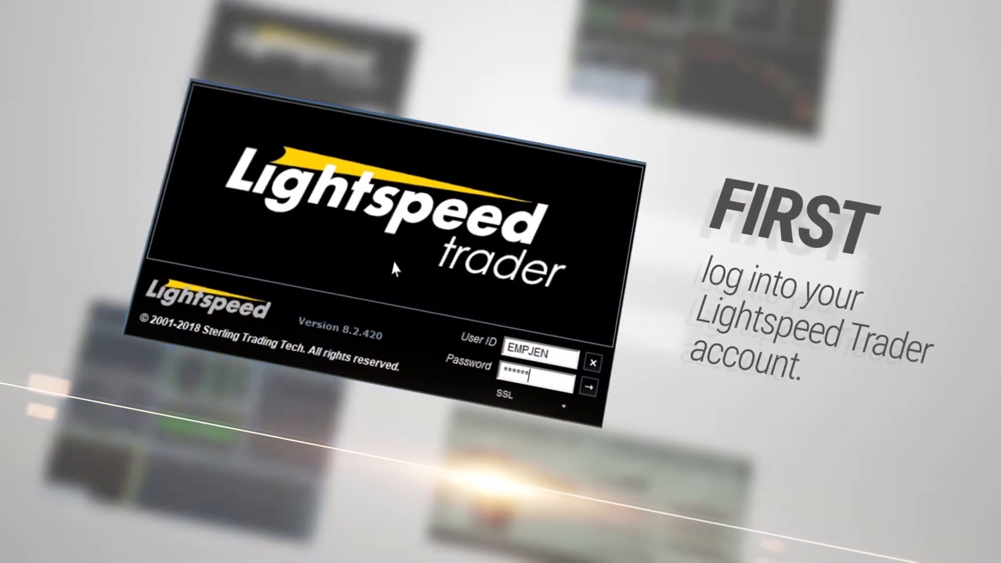
Log into the account and reach the Custom Orders settings via Utilities > Configuration Settings
{"action": "left_click", "coordinate": [591, 388]}
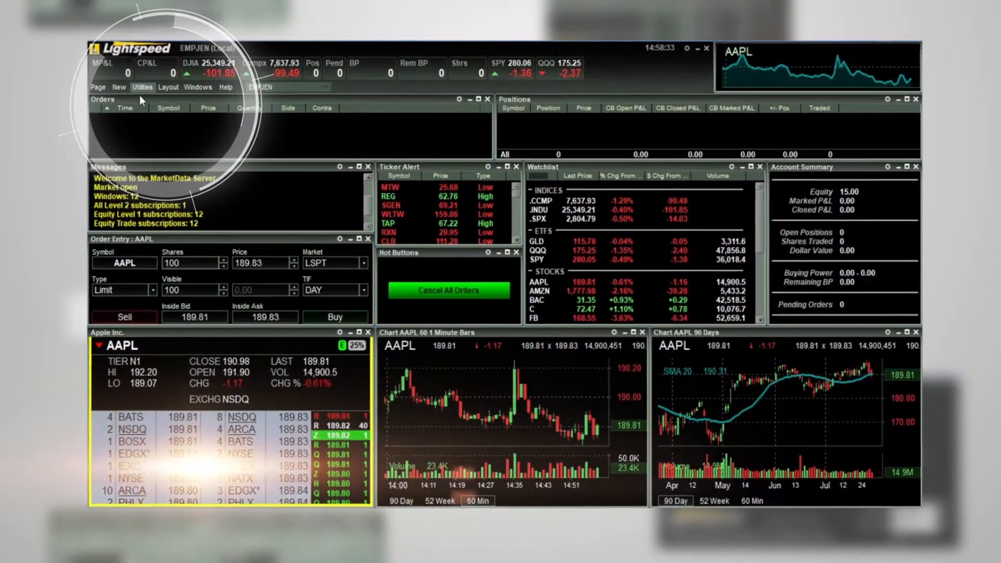
{"action": "left_click", "coordinate": [143, 89]}
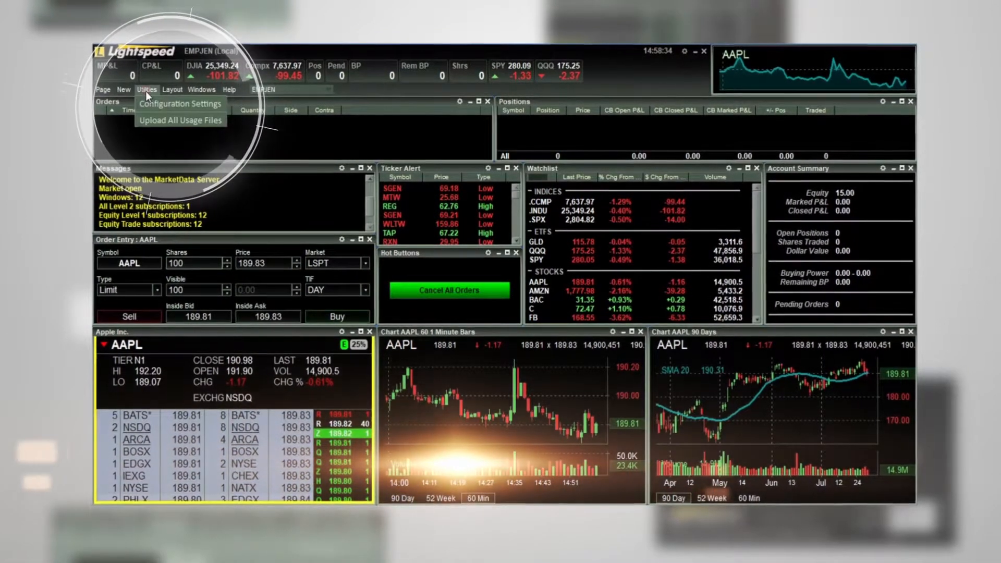
{"action": "left_click", "coordinate": [179, 103]}
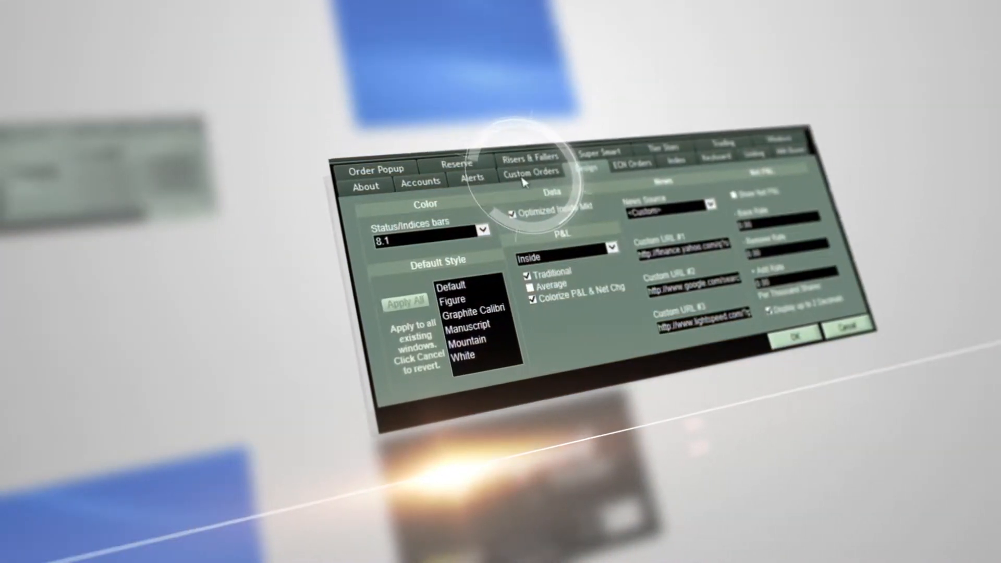
{"action": "left_click", "coordinate": [531, 172]}
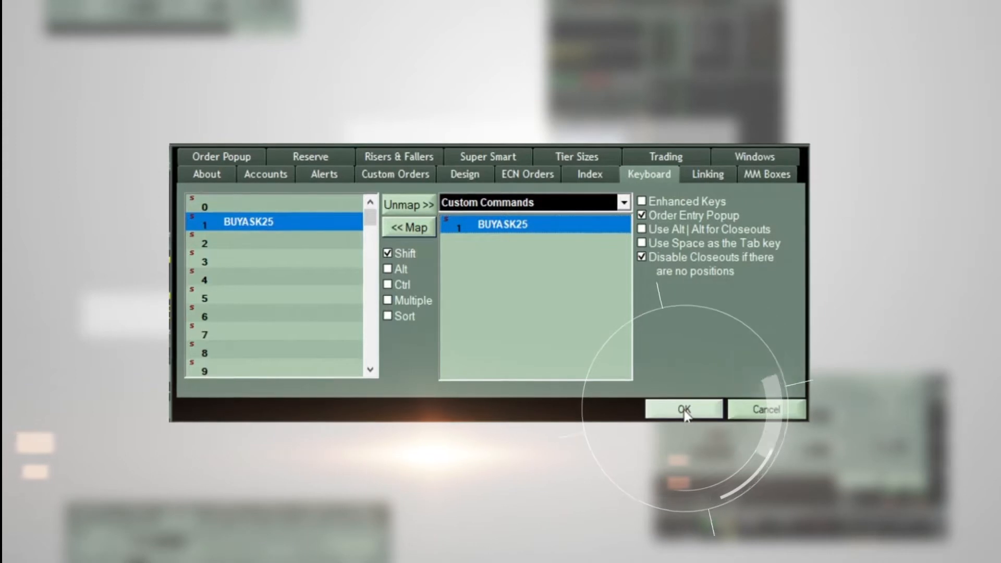
Confirm the BUYASK25-to-Shift+1 mapping with OK, saving and closing the settings
{"action": "left_click", "coordinate": [684, 408]}
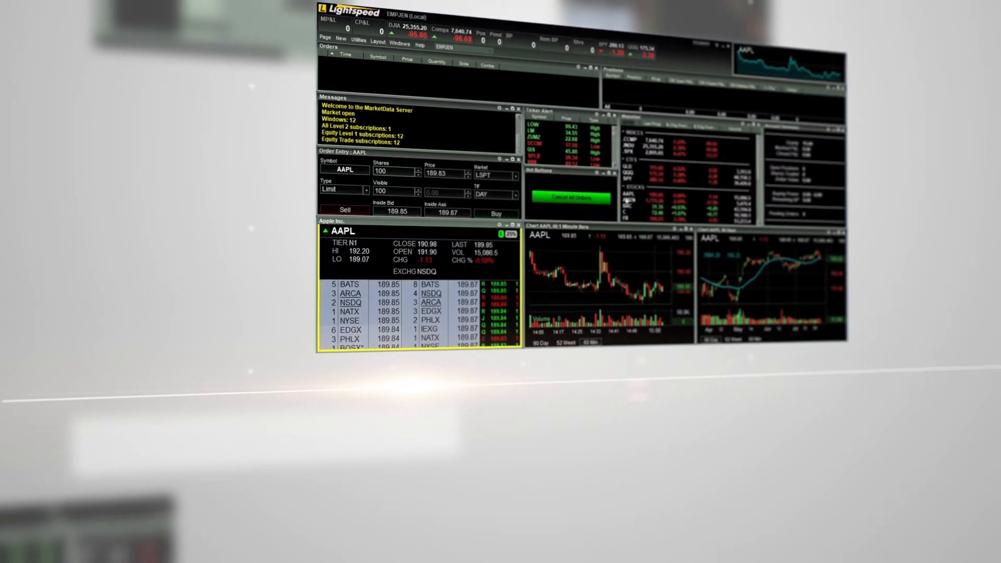
Fire the BUYASK25 custom order with the new Shift+1 hotkey
{"action": "key", "text": "shift+1"}
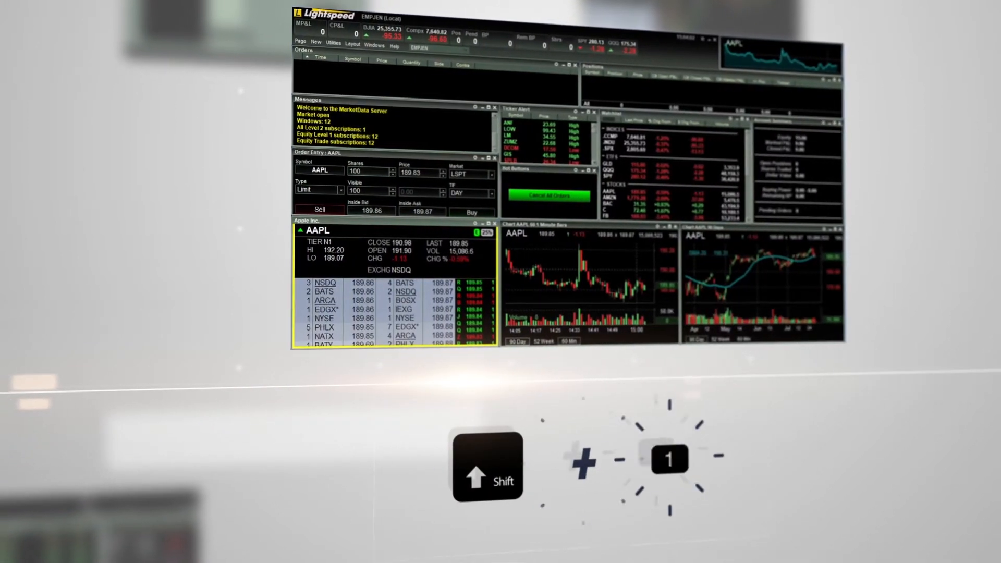